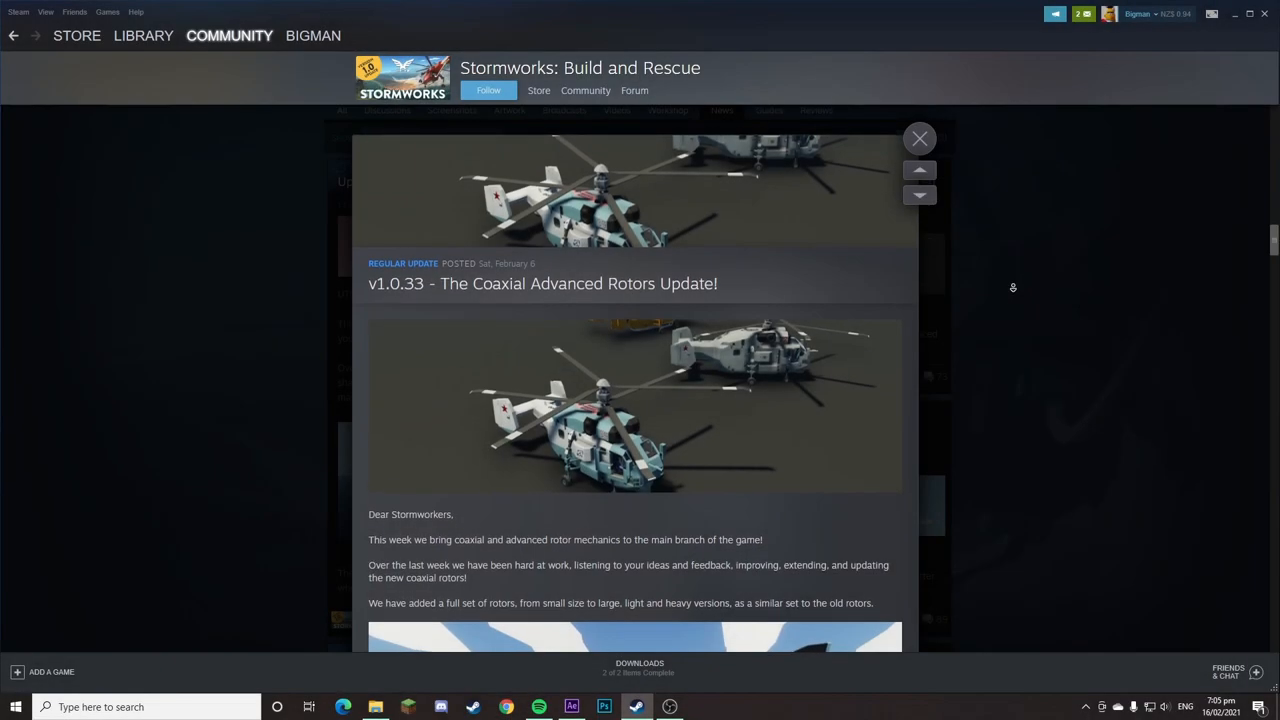
Sit in the helicopter's pilot seat to try its flight controls
scroll("down", 3)
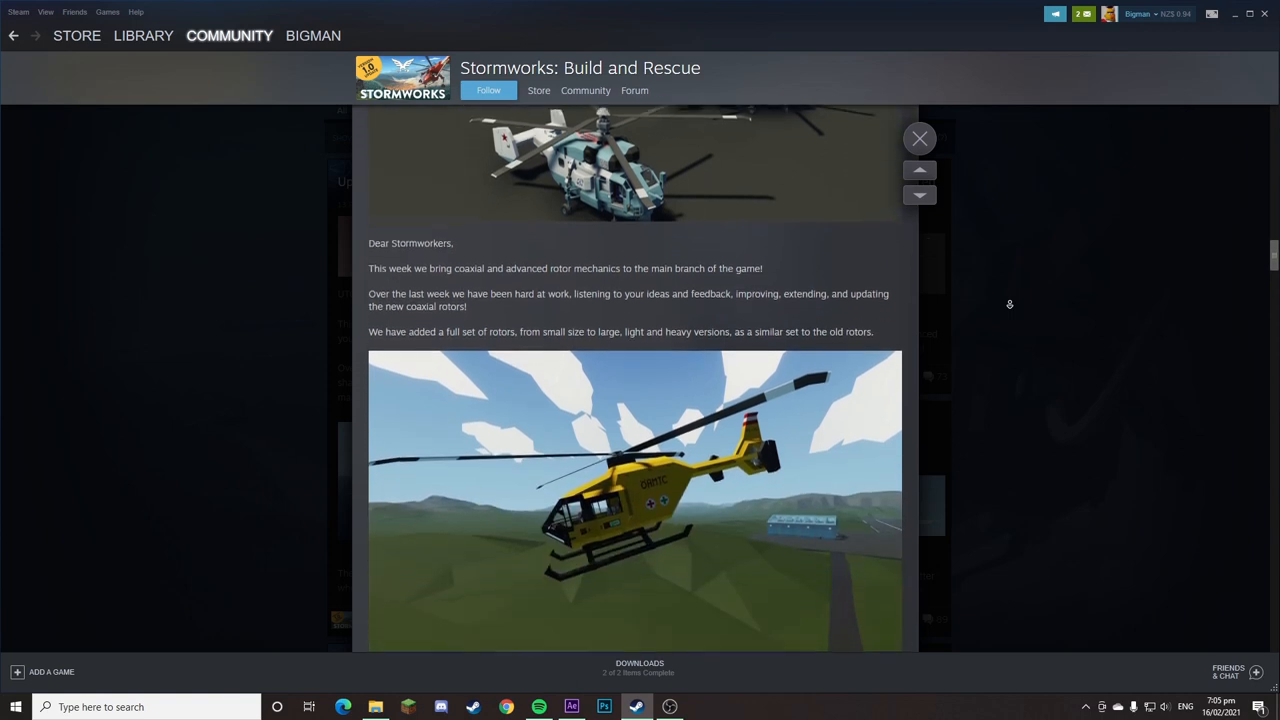
scroll("down", 3)
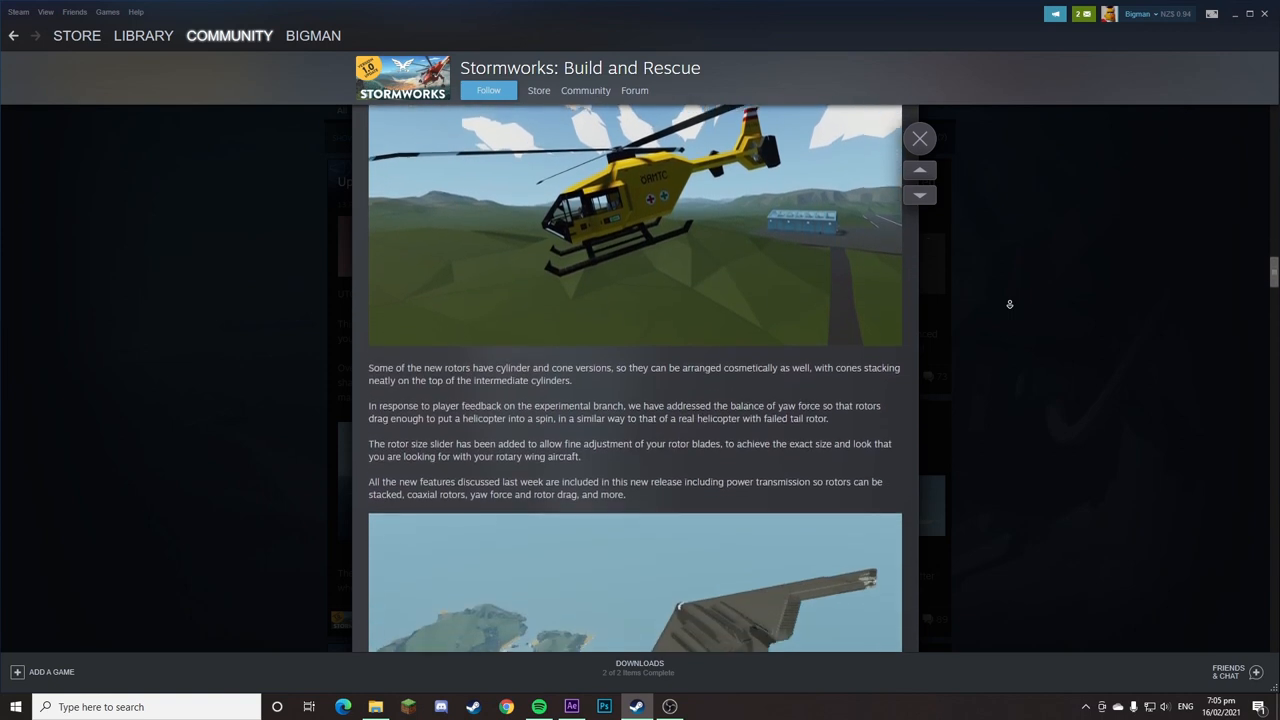
scroll("down", 3)
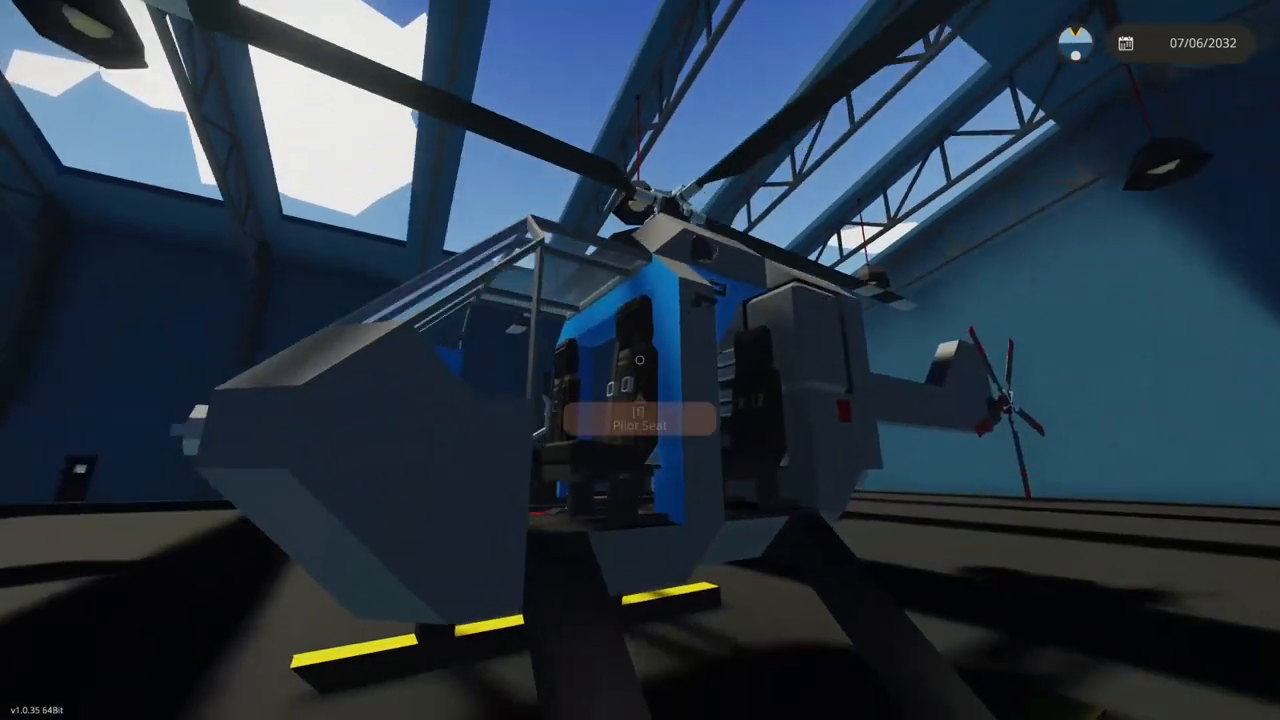
left_click(636, 420)
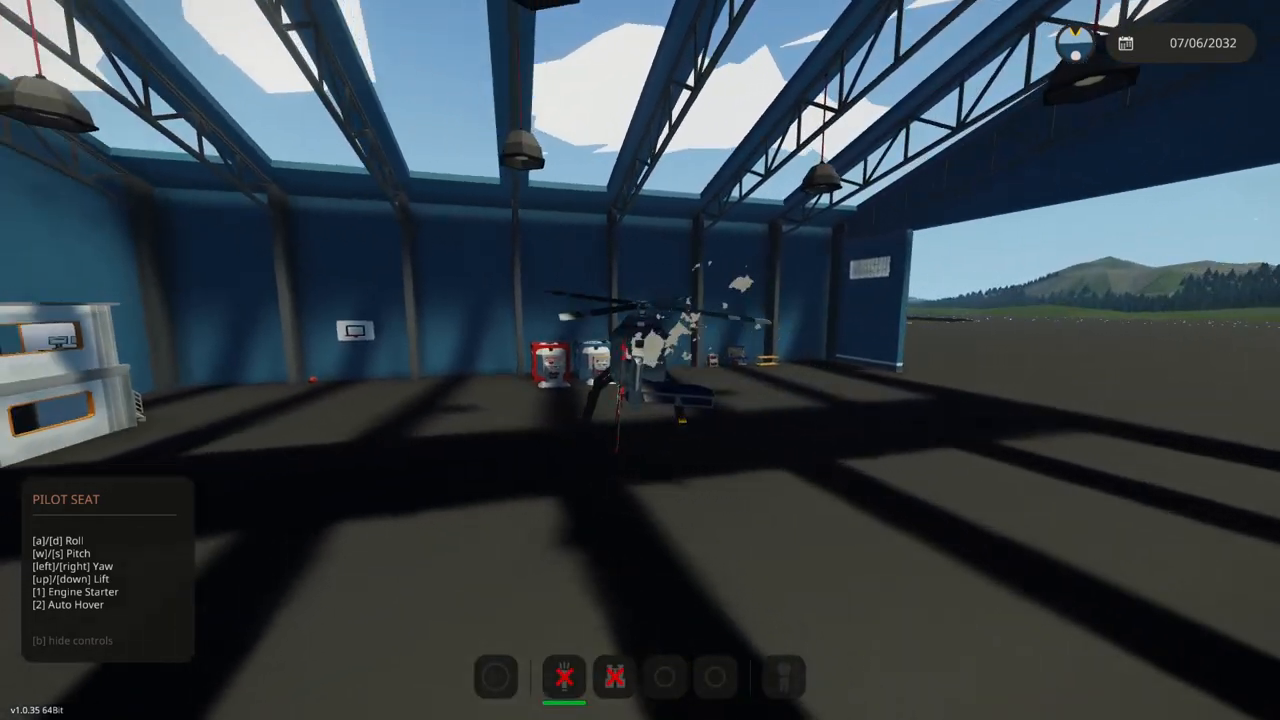
mouse_move(640, 360)
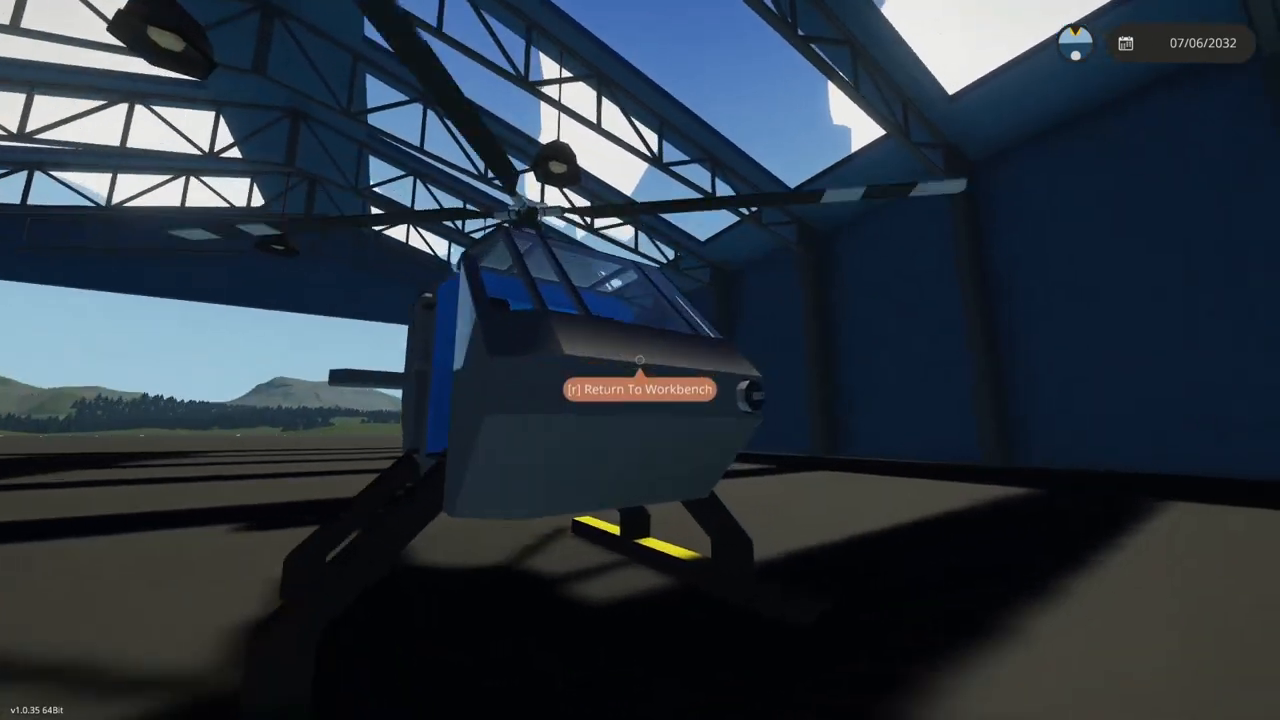
Return to the workbench (R) and lower the stacked upper rotor's blade pitch to neutral
key("r")
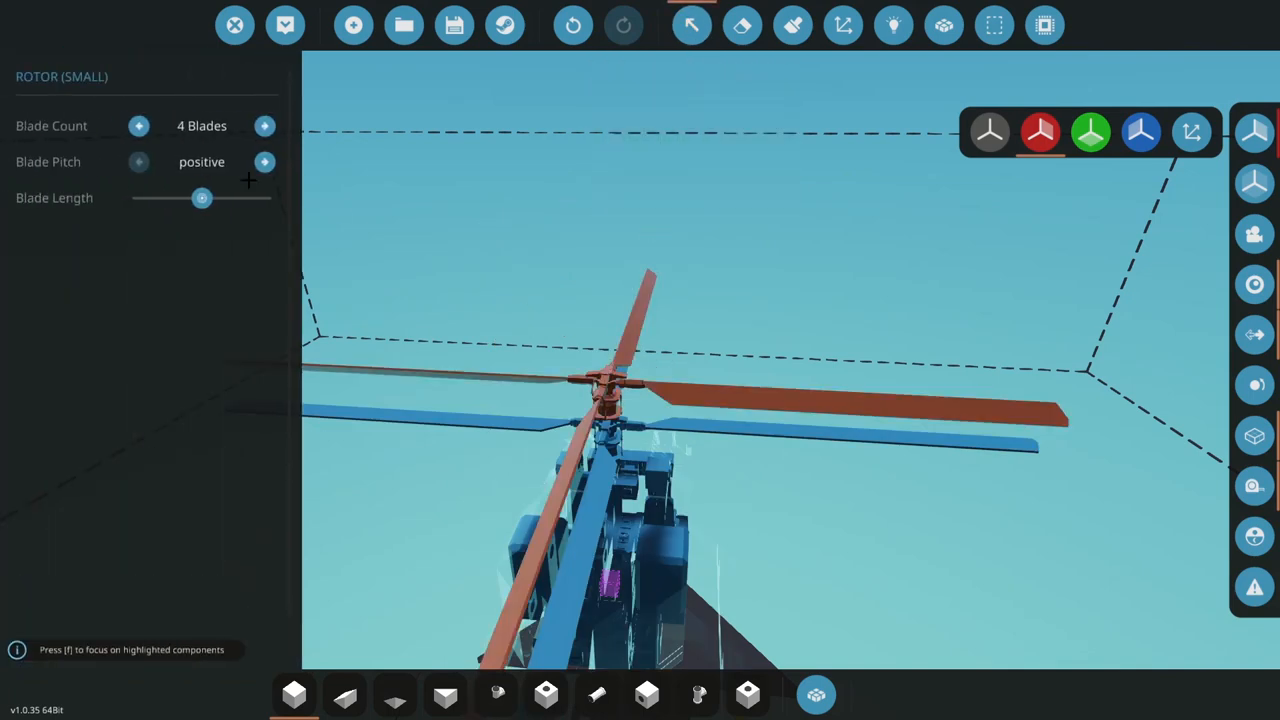
left_click(140, 160)
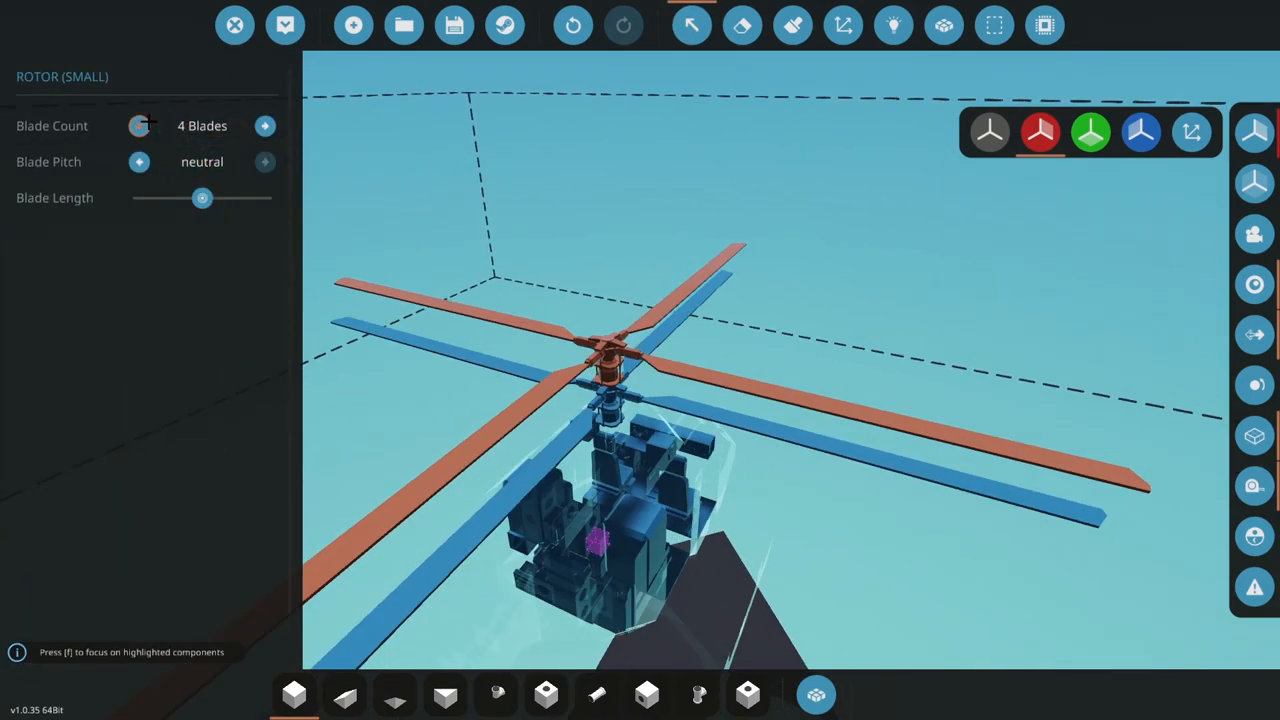
Invert the upper rotor's blade pitch so the coaxial pair counter-rotates lift correctly
left_click(140, 124)
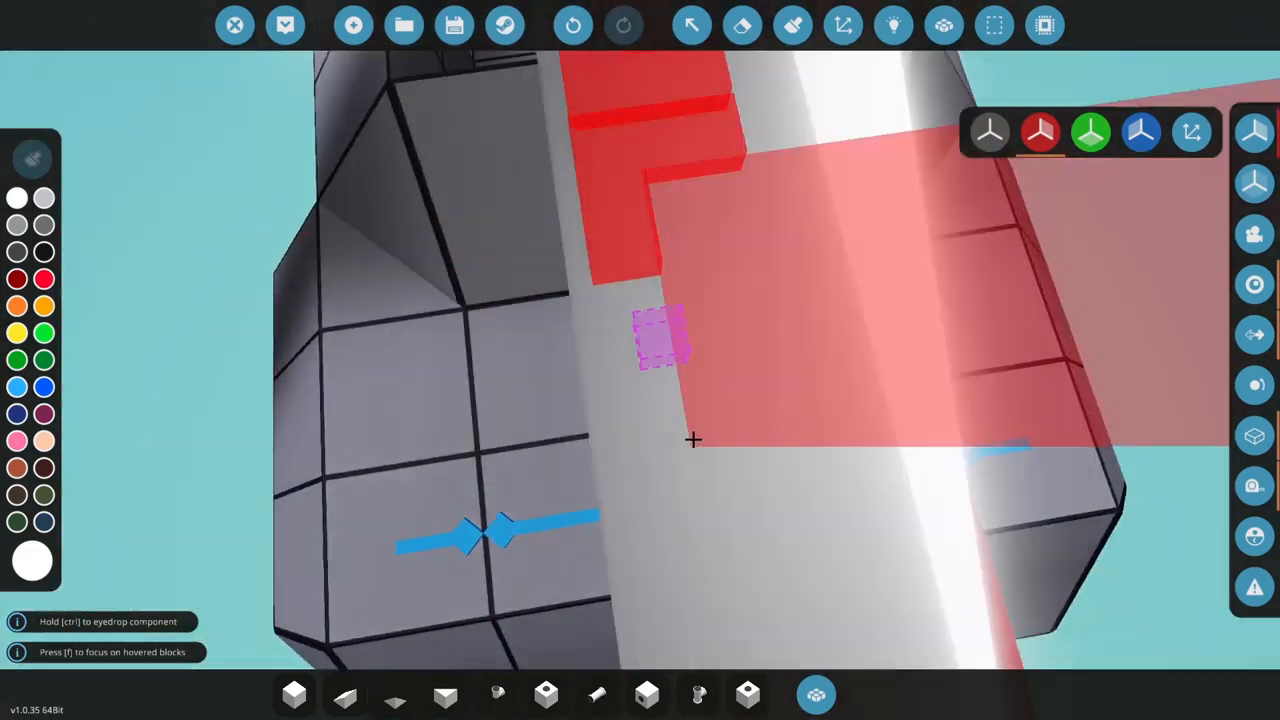
Inspect the logic connections, leave logic view and spawn the coaxial helicopter into the hangar
left_click(892, 24)
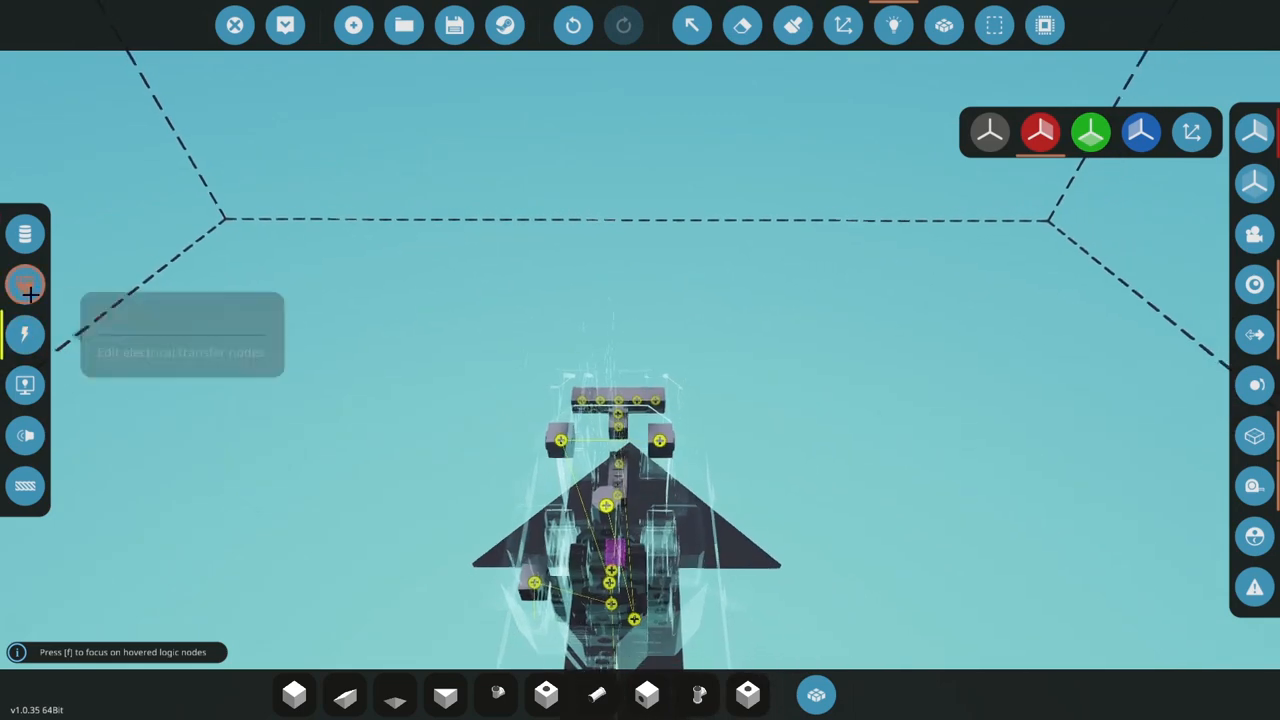
left_click(284, 24)
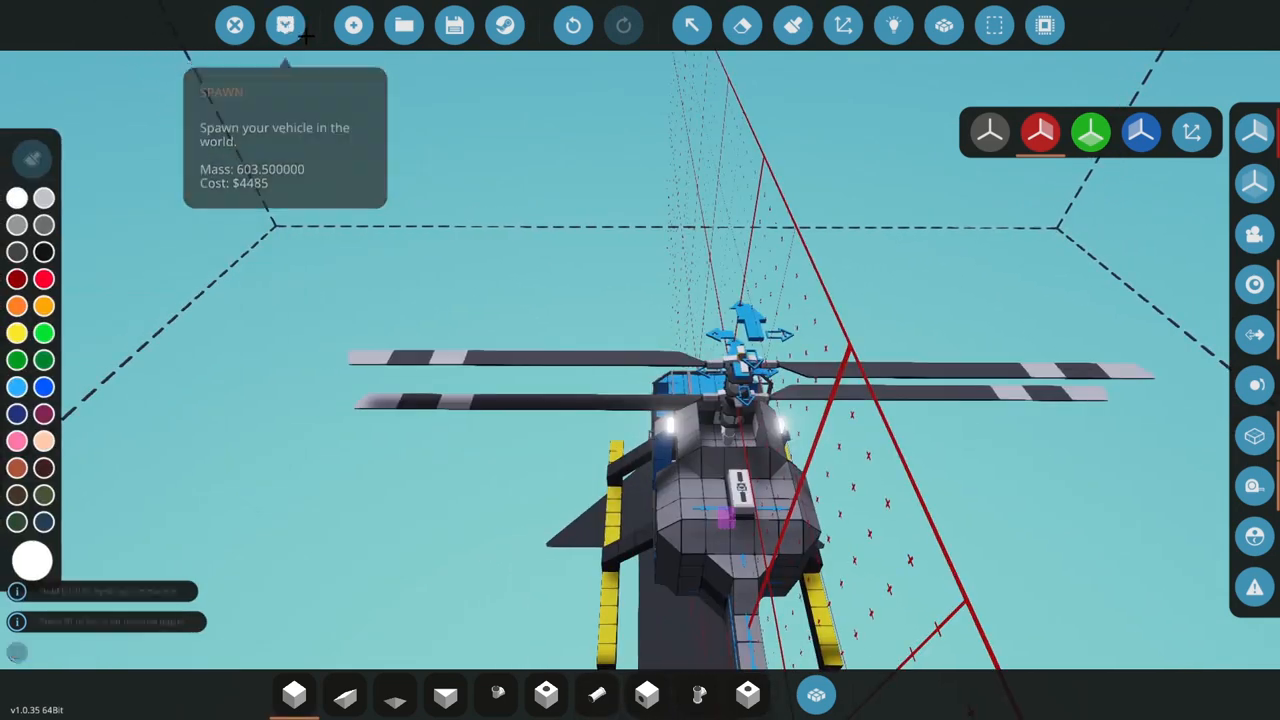
left_click(284, 24)
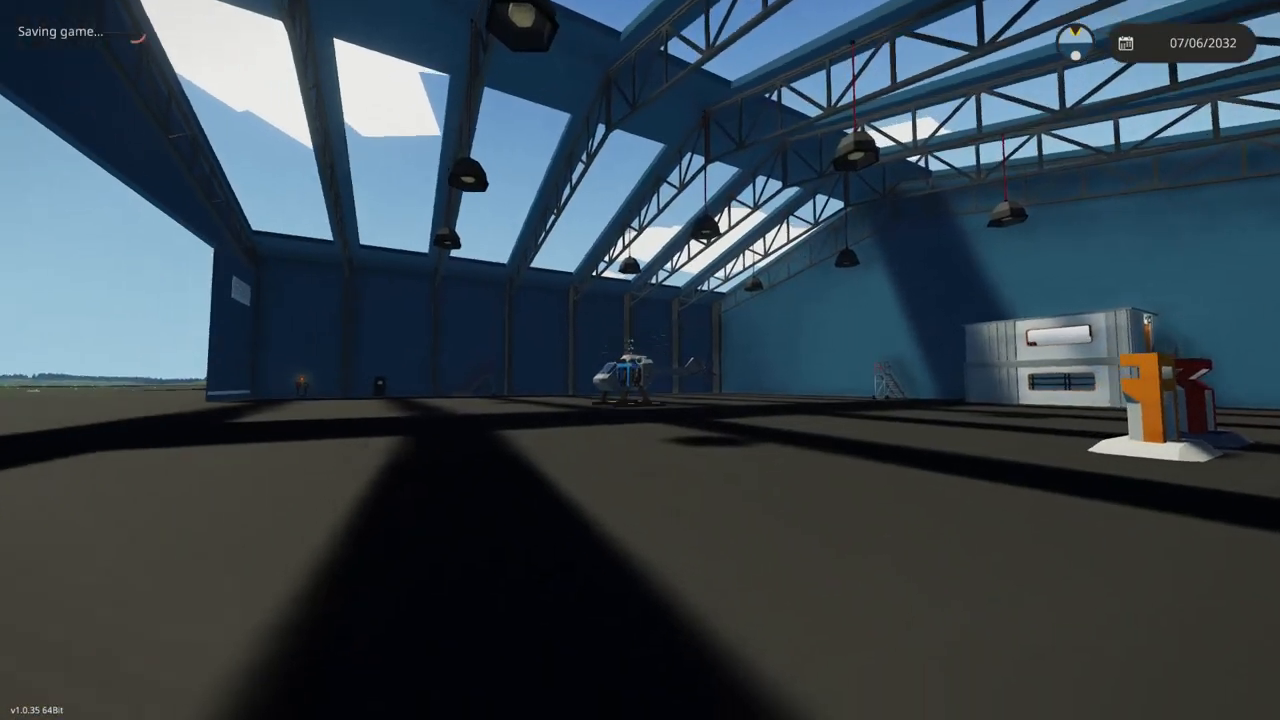